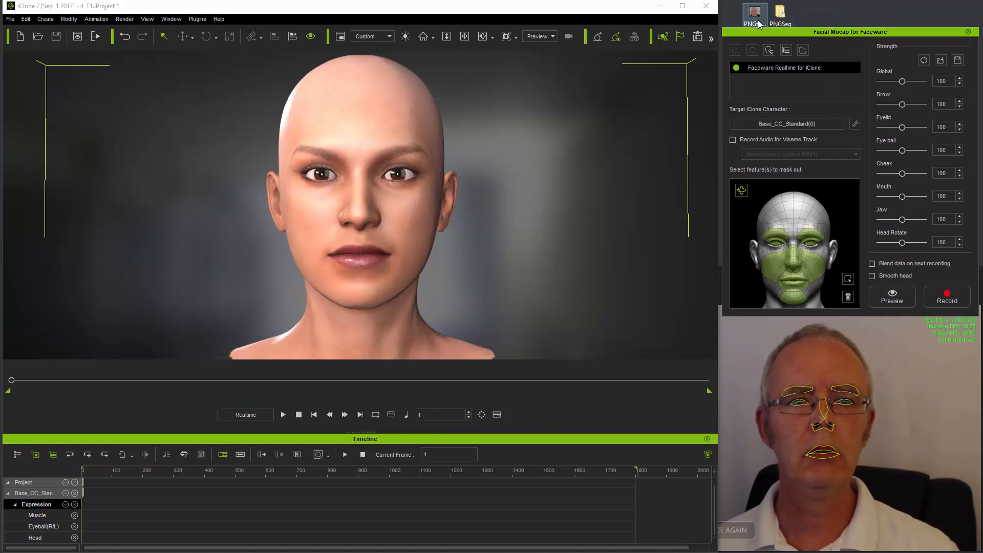
Switch to the DefProject project showing the recorded webcam video of the man's face
{"action": "double_click", "coordinate": [754, 11]}
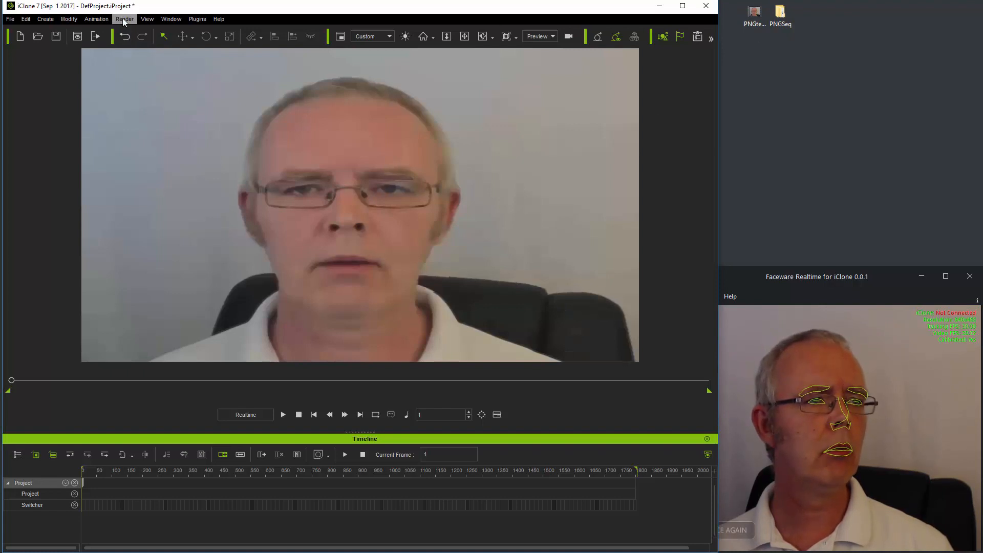
Set render output to still images as a PNG sequence at 640 × 480 and start the export
{"action": "left_click", "coordinate": [124, 18]}
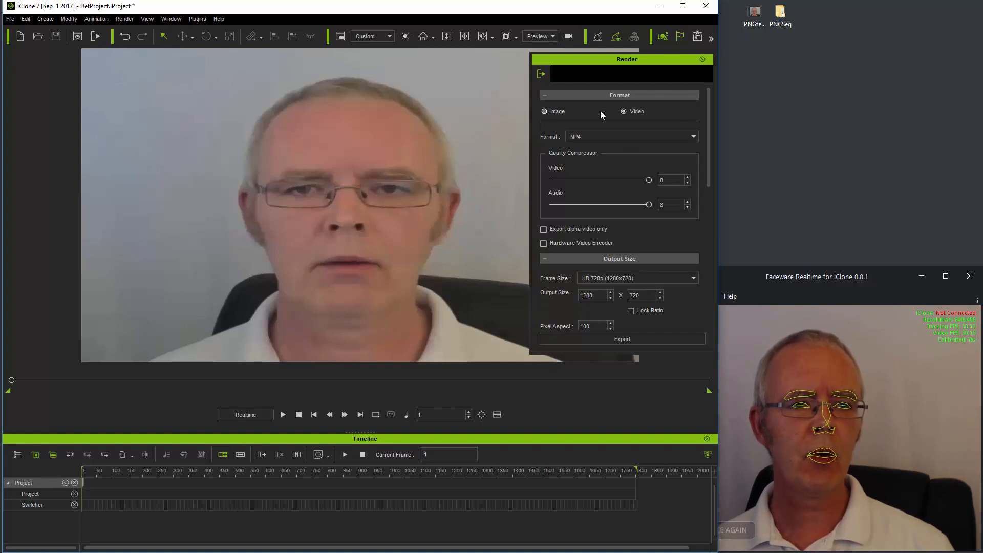
{"action": "left_click", "coordinate": [544, 110]}
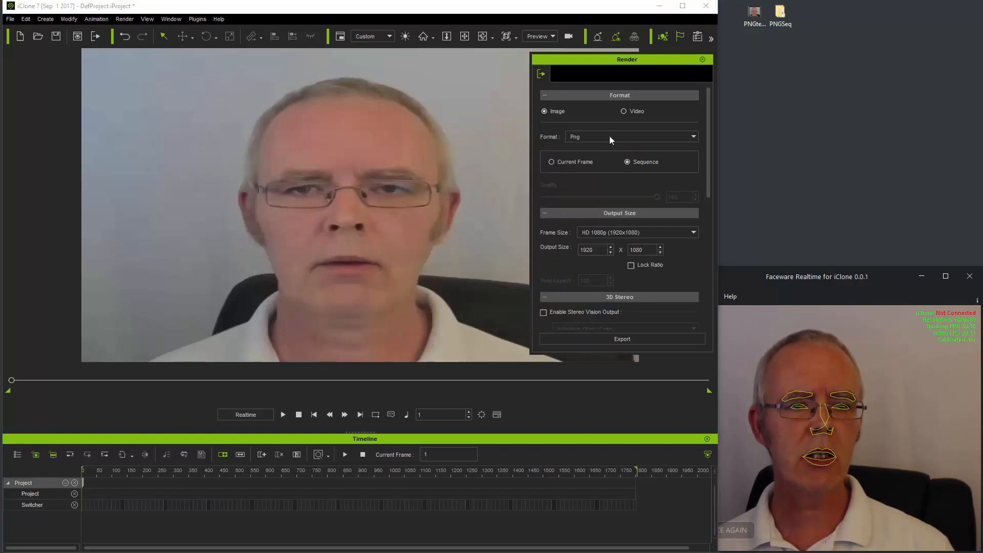
{"action": "left_click", "coordinate": [627, 162]}
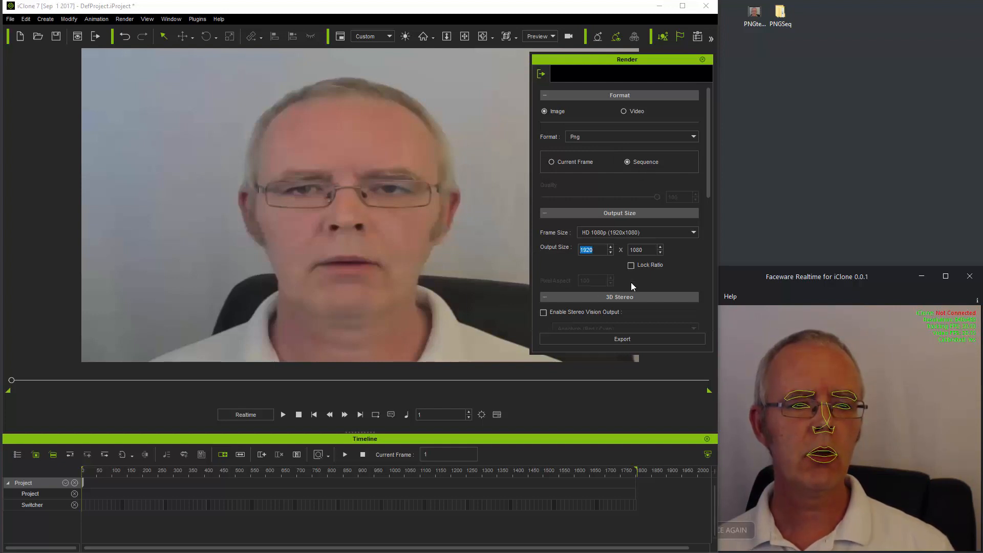
{"action": "type", "text": "6"}
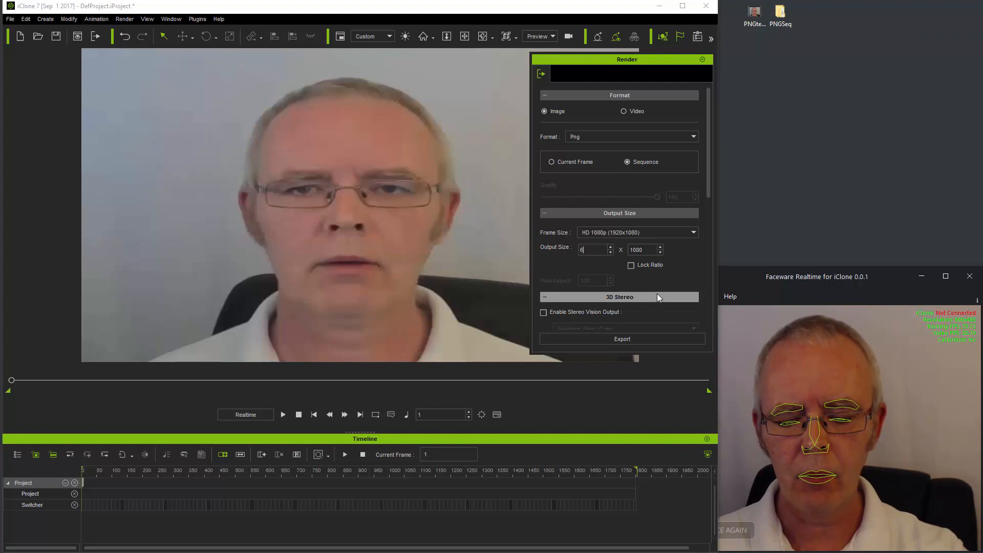
{"action": "type", "text": "640"}
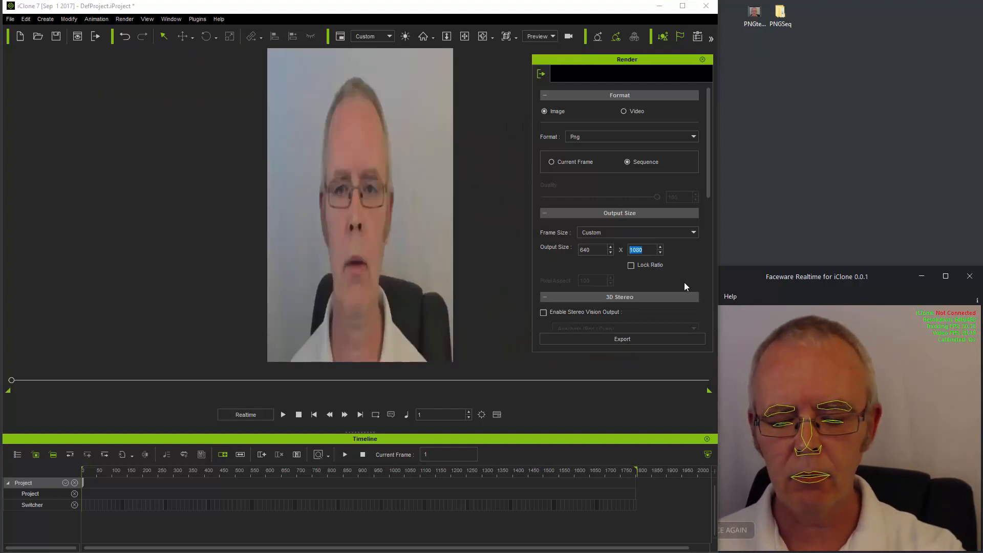
{"action": "type", "text": "48"}
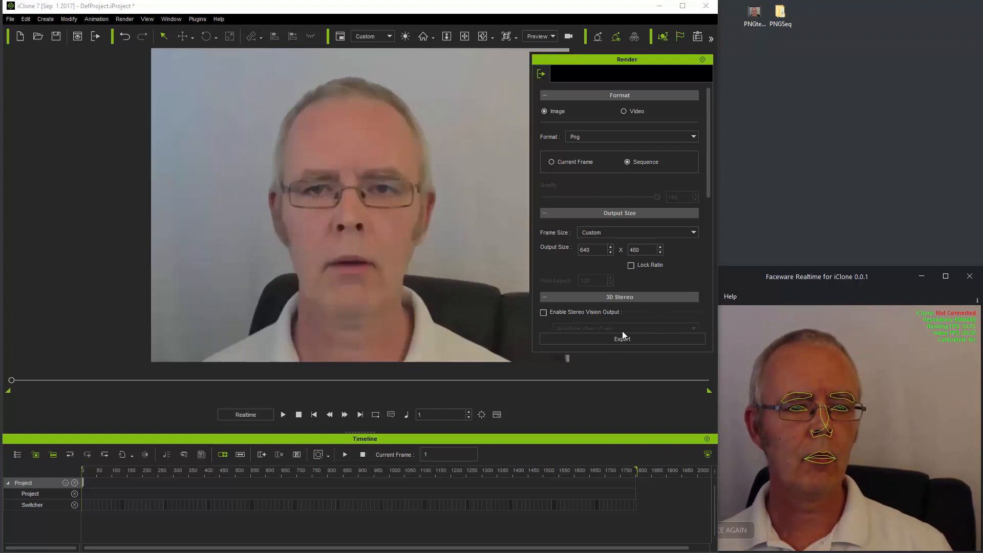
{"action": "left_click", "coordinate": [621, 338]}
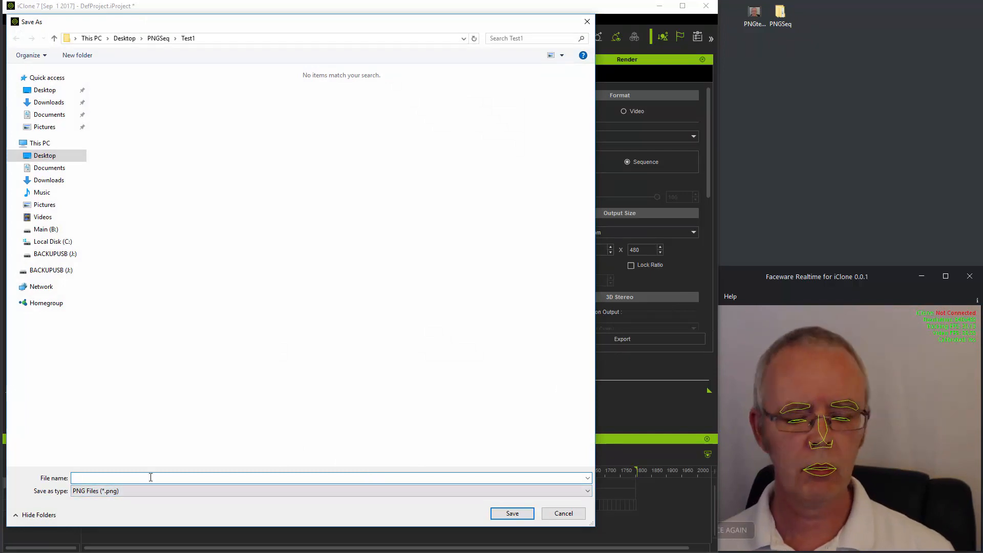
Save the rendered frames as 'test' into the PNGSeq\Test1 folder
{"action": "type", "text": "test"}
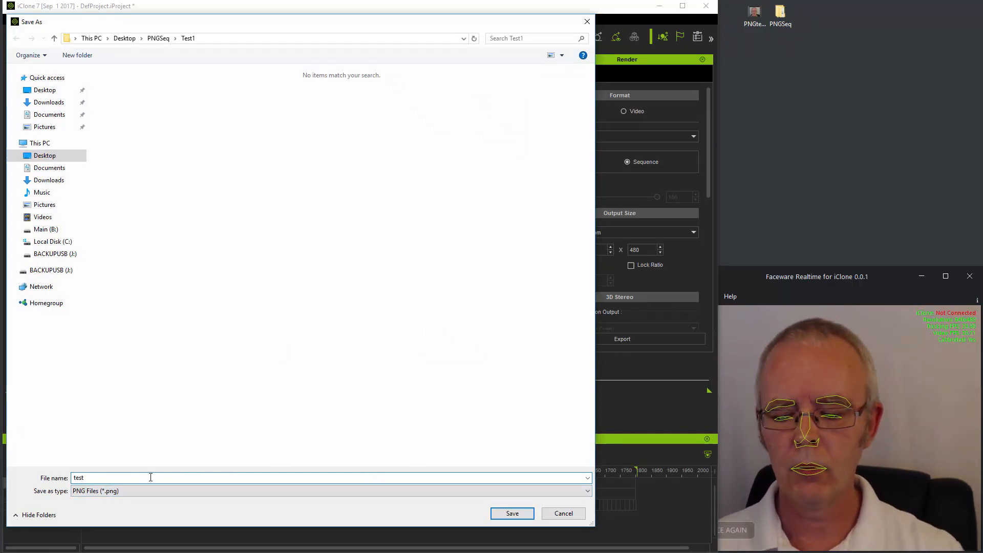
{"action": "left_click", "coordinate": [511, 513]}
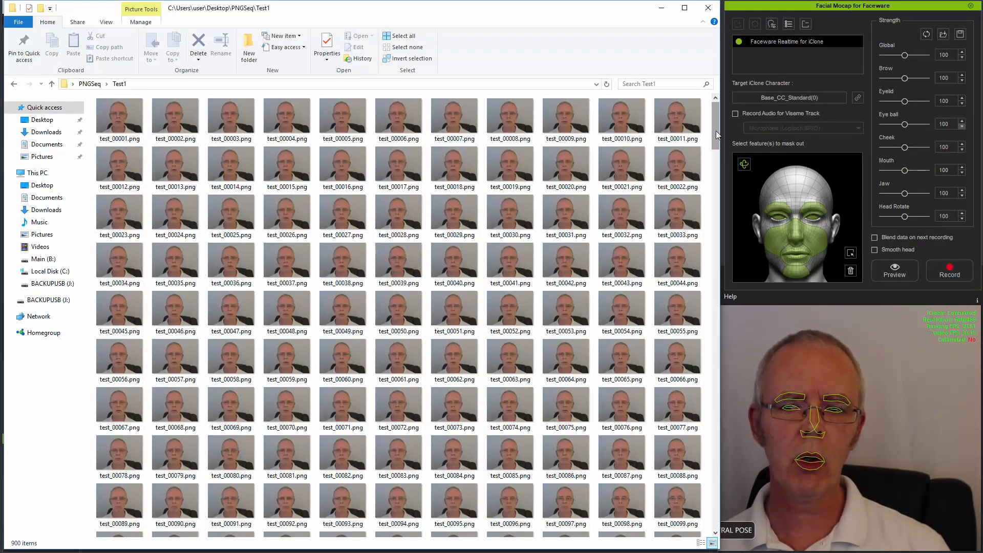
Scroll through the rendered test PNG frames in the Test1 folder
{"action": "scroll", "scroll_direction": "down", "scroll_amount": 3}
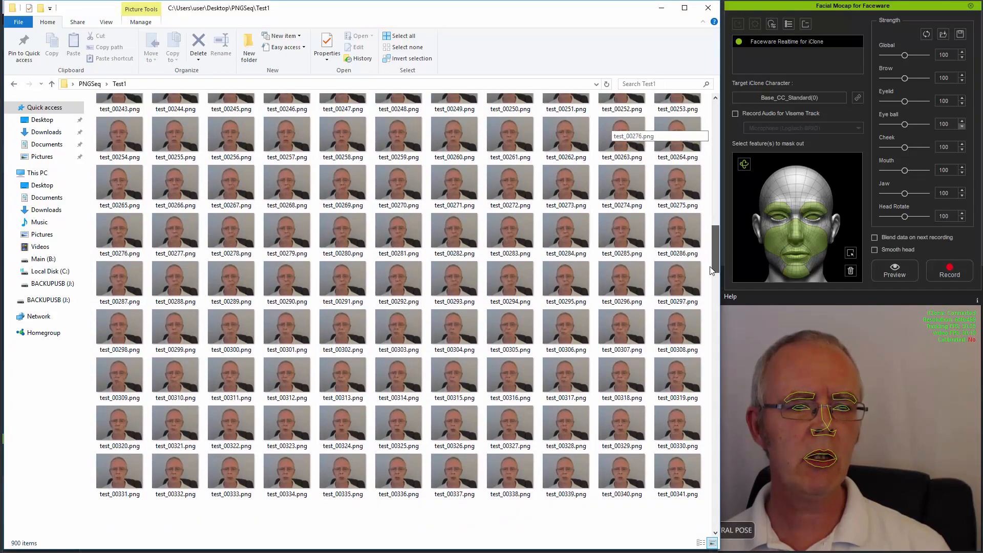
{"action": "scroll", "scroll_direction": "down", "scroll_amount": 3}
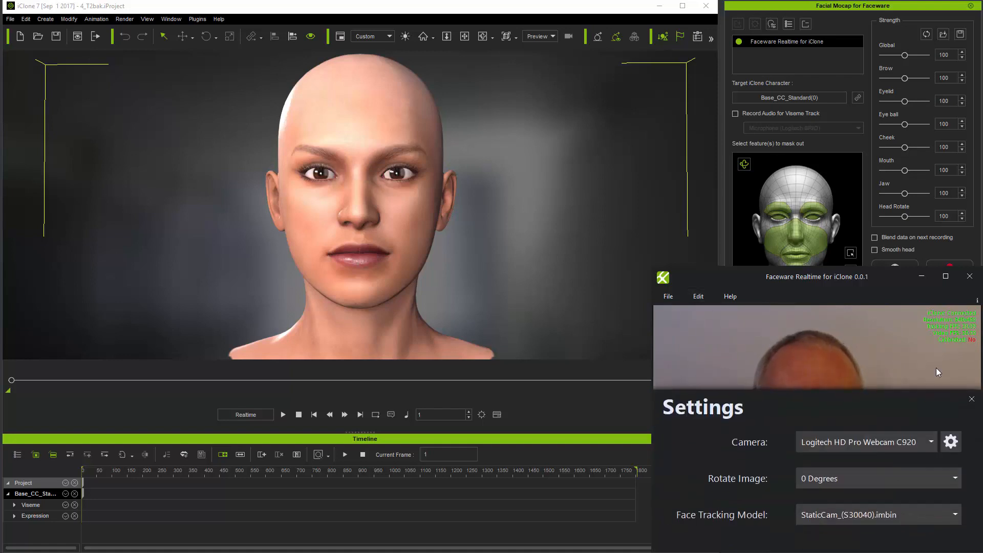
{"action": "mouse_move", "coordinate": [882, 358]}
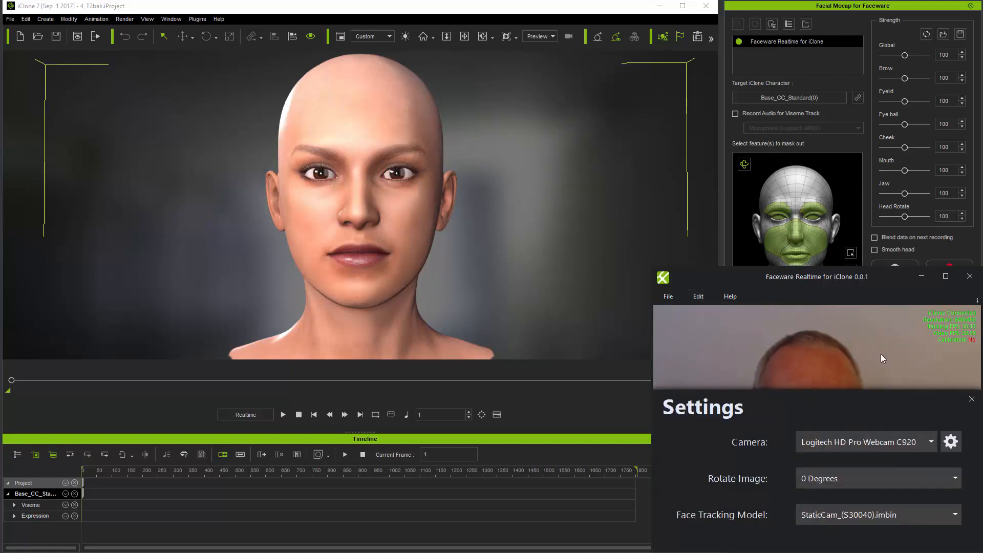
Choose Image Sequence as the Faceware Realtime camera source
{"action": "left_click", "coordinate": [866, 442]}
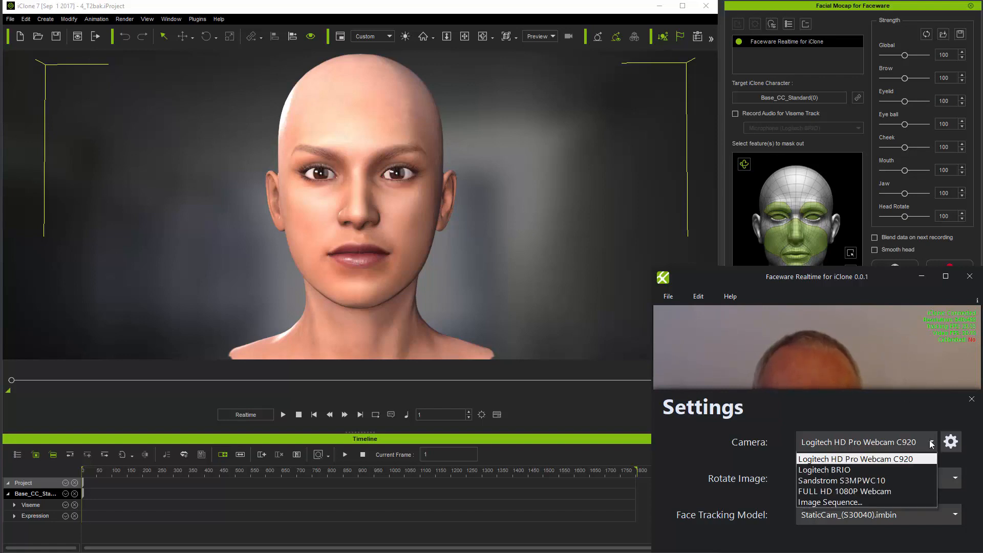
{"action": "mouse_move", "coordinate": [867, 511]}
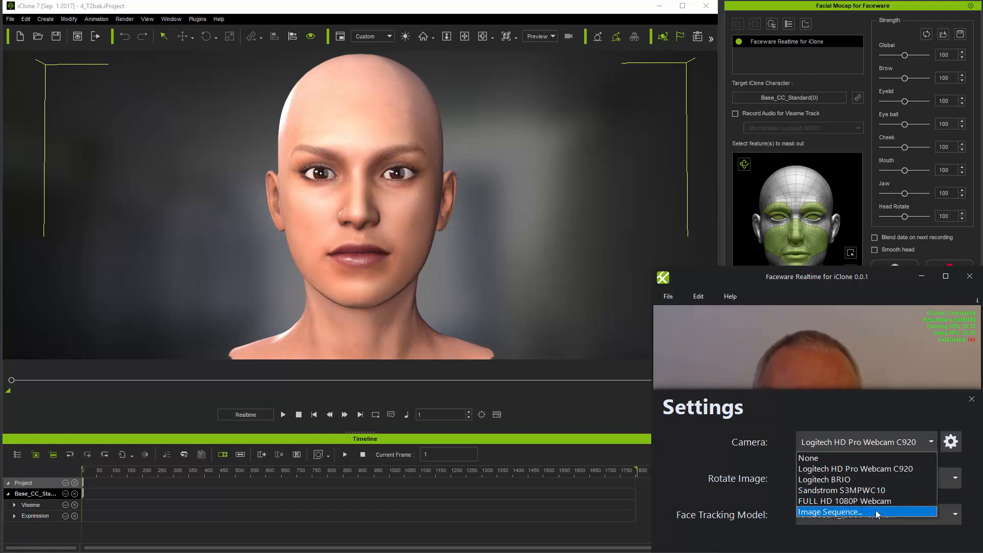
{"action": "left_click", "coordinate": [828, 511]}
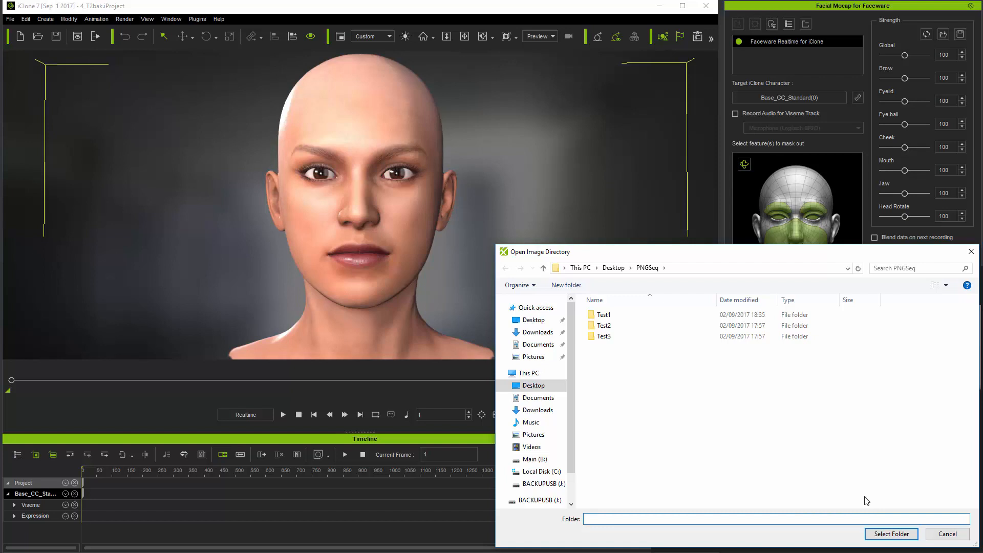
{"action": "mouse_move", "coordinate": [643, 343]}
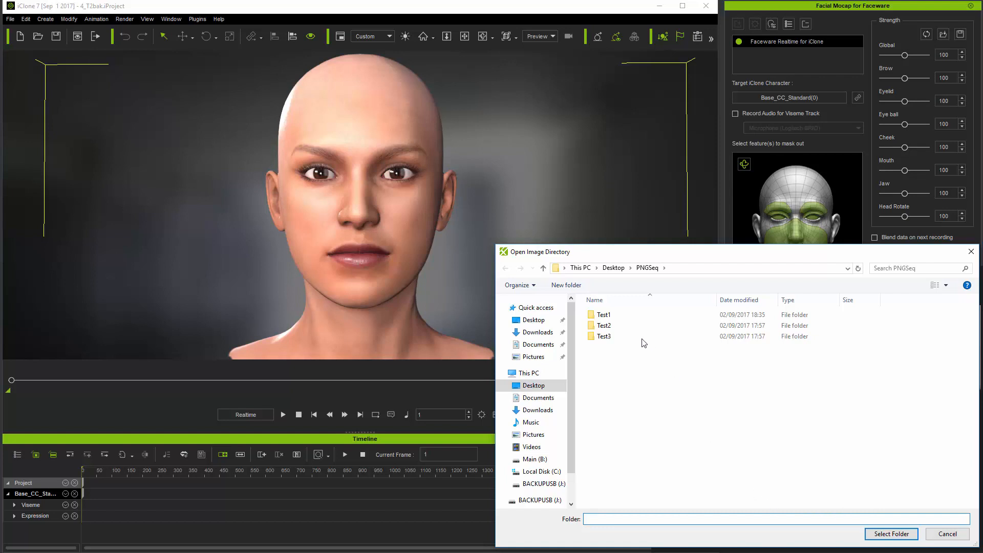
Select the Test1 folder as the image sequence directory for camera input
{"action": "left_click", "coordinate": [603, 314]}
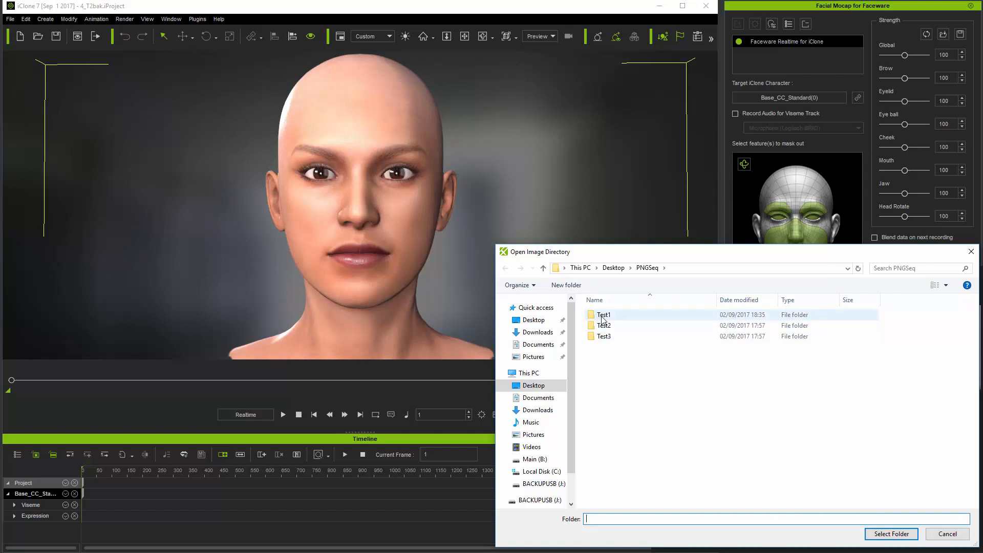
{"action": "left_click", "coordinate": [603, 315]}
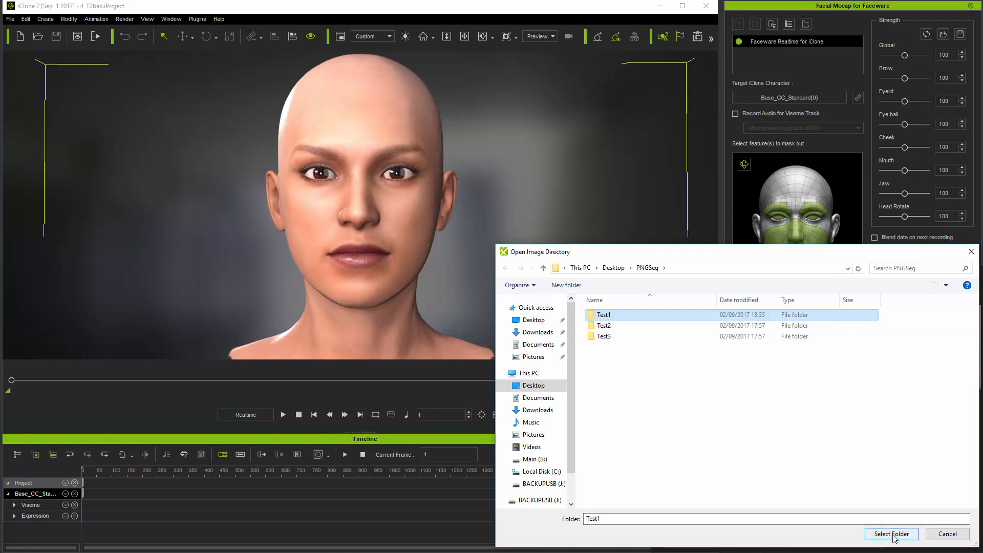
{"action": "left_click", "coordinate": [890, 534]}
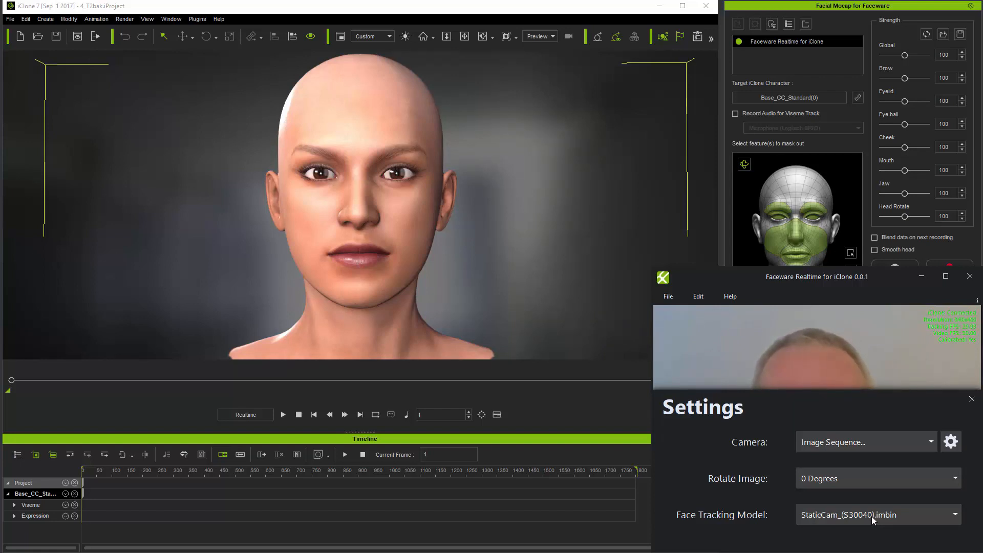
Dismiss the Settings panel so face tracking runs on the image sequence
{"action": "left_click", "coordinate": [877, 514]}
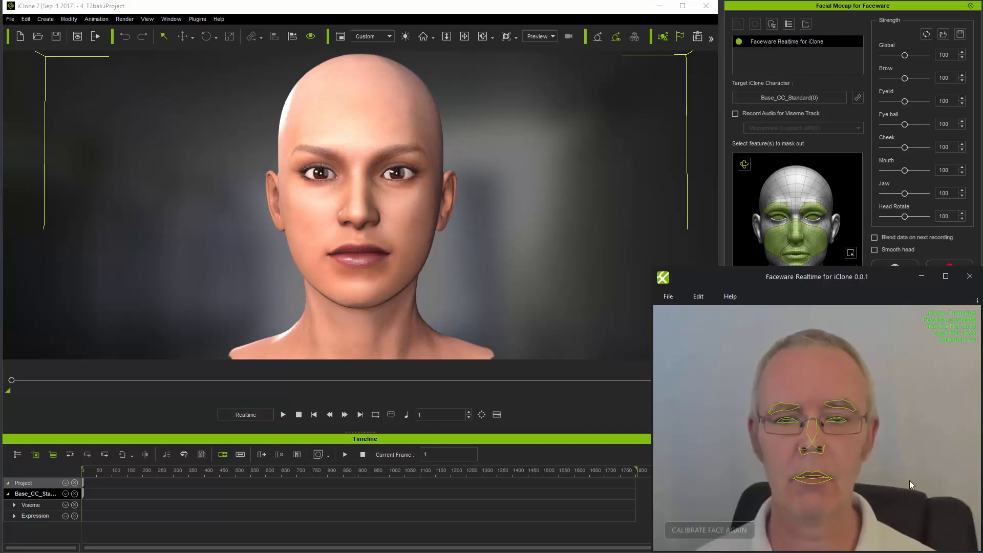
{"action": "mouse_move", "coordinate": [786, 532]}
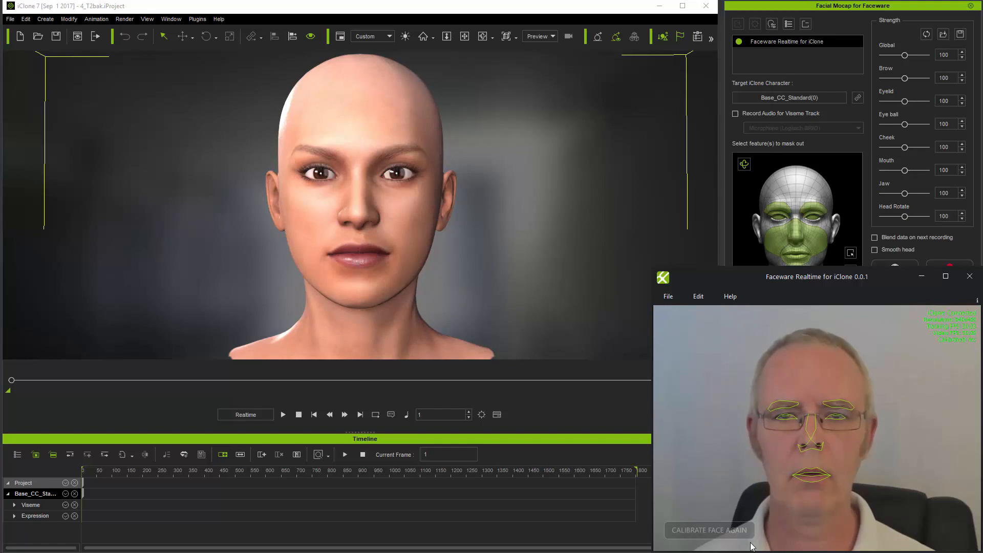
{"action": "mouse_move", "coordinate": [871, 463]}
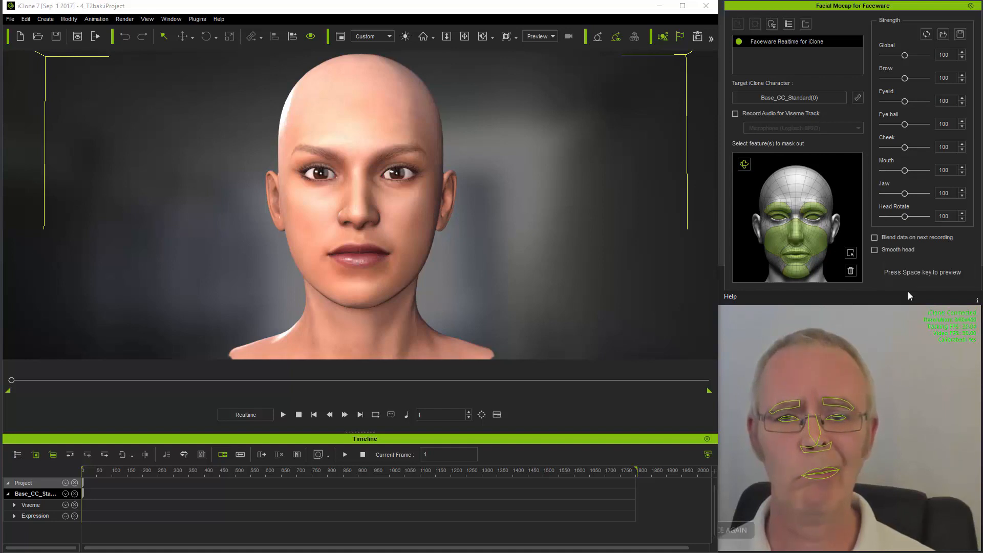
Start the Facial Mocap preview so the bald character's face follows the tracked footage
{"action": "key", "text": "space"}
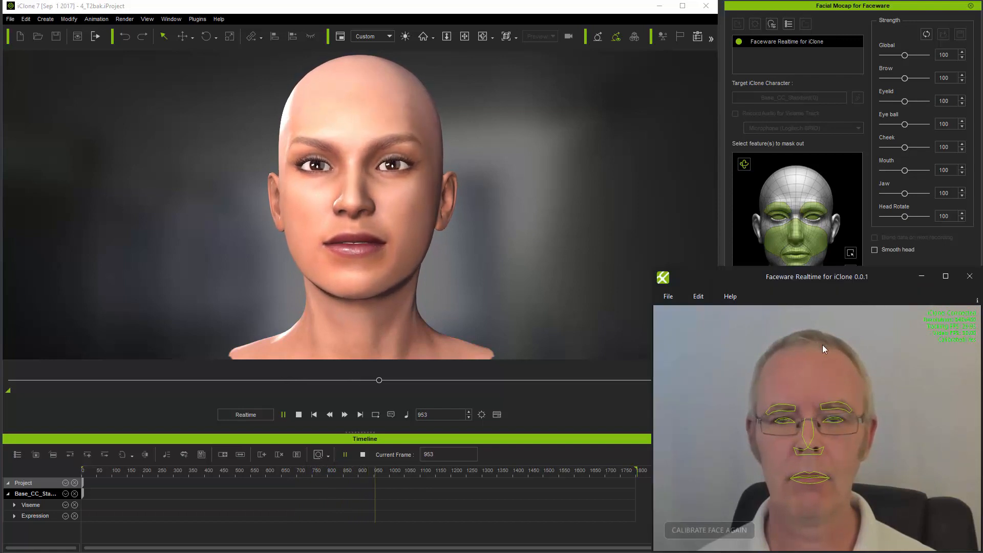
Set the Image Sequence FPS to 120 in Faceware Realtime's Camera Options
{"action": "left_click", "coordinate": [697, 295]}
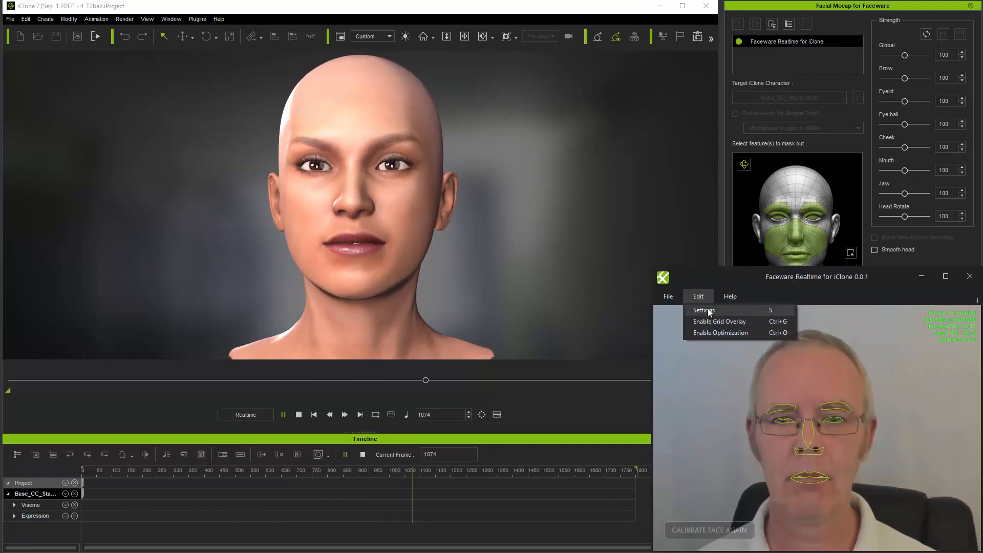
{"action": "left_click", "coordinate": [702, 309]}
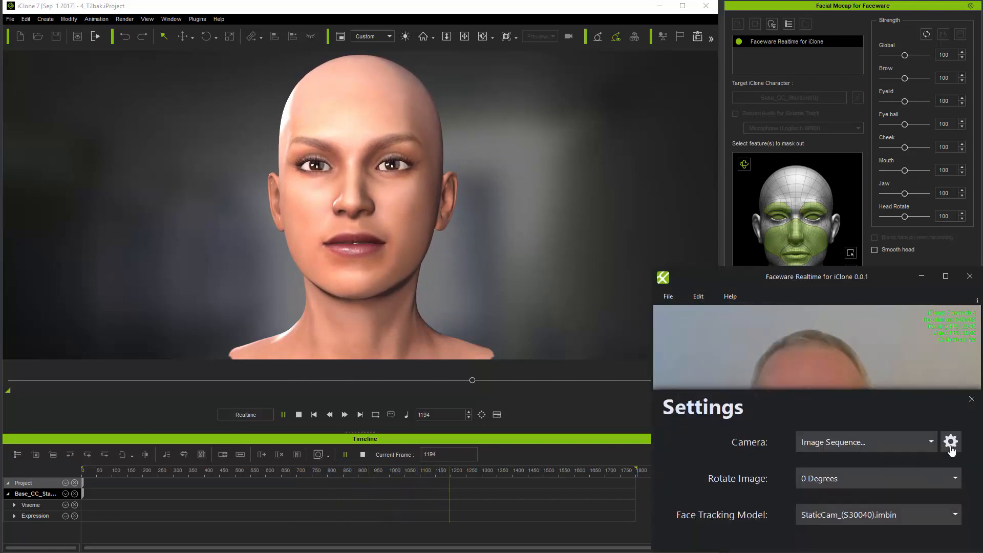
{"action": "left_click", "coordinate": [950, 441]}
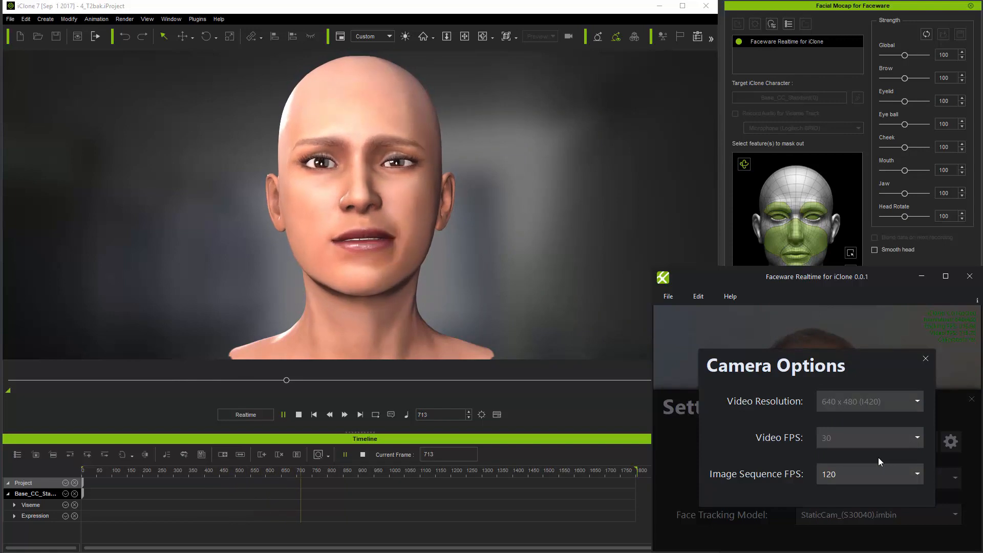
{"action": "left_click", "coordinate": [924, 358]}
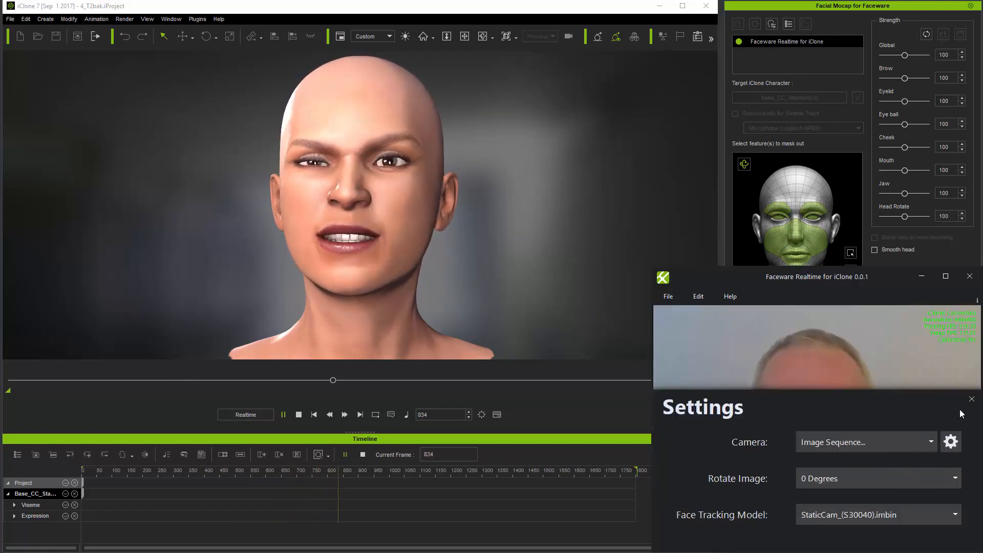